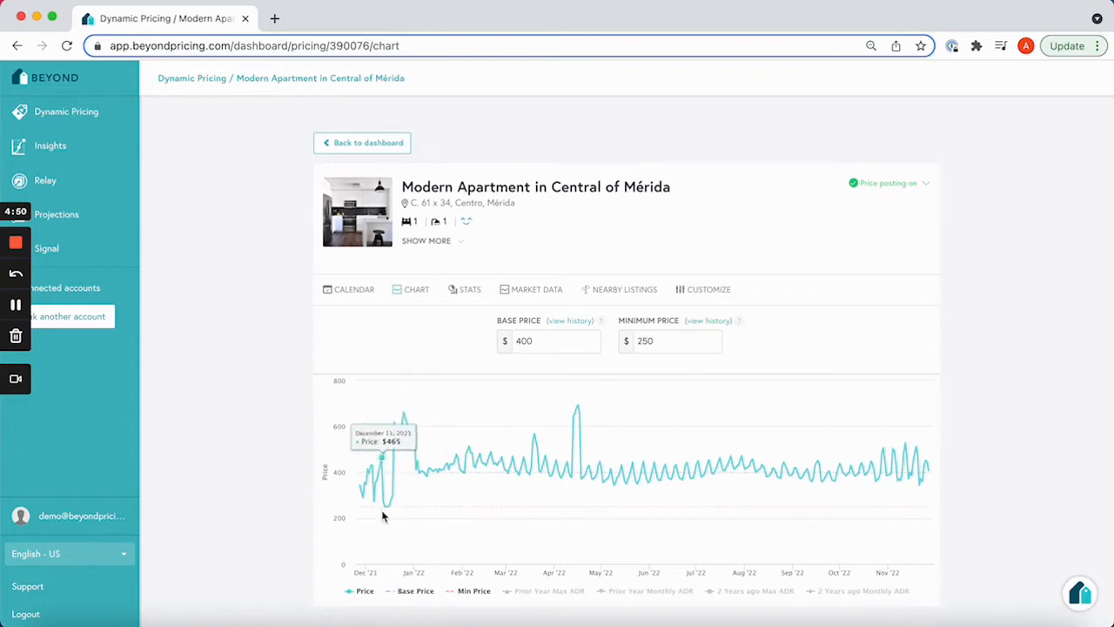
pyautogui.moveTo(304, 334)
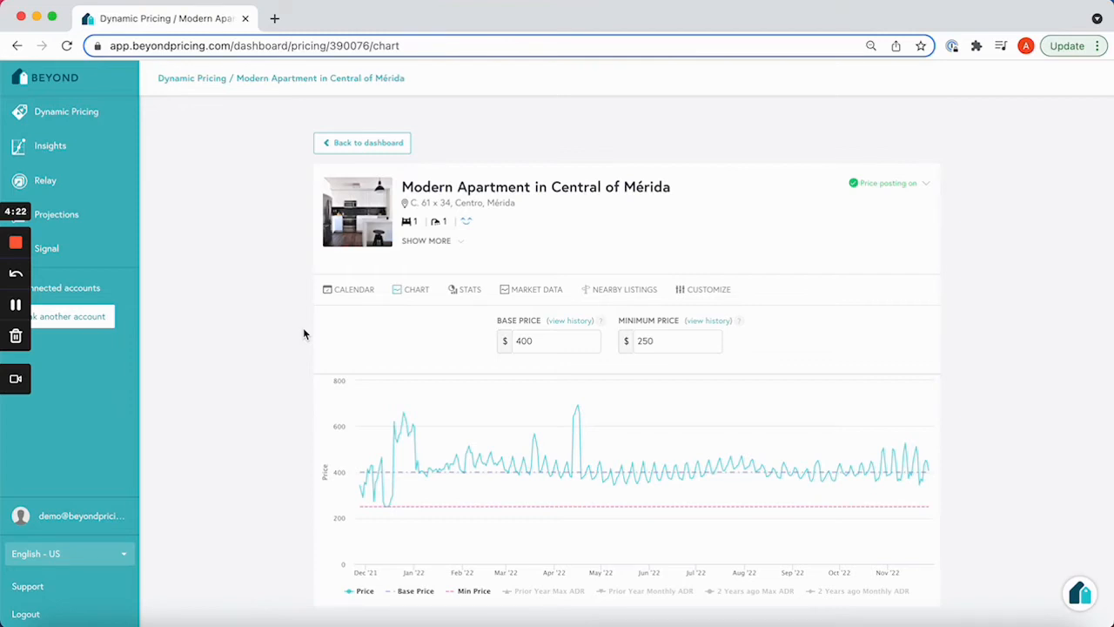
pyautogui.moveTo(356, 330)
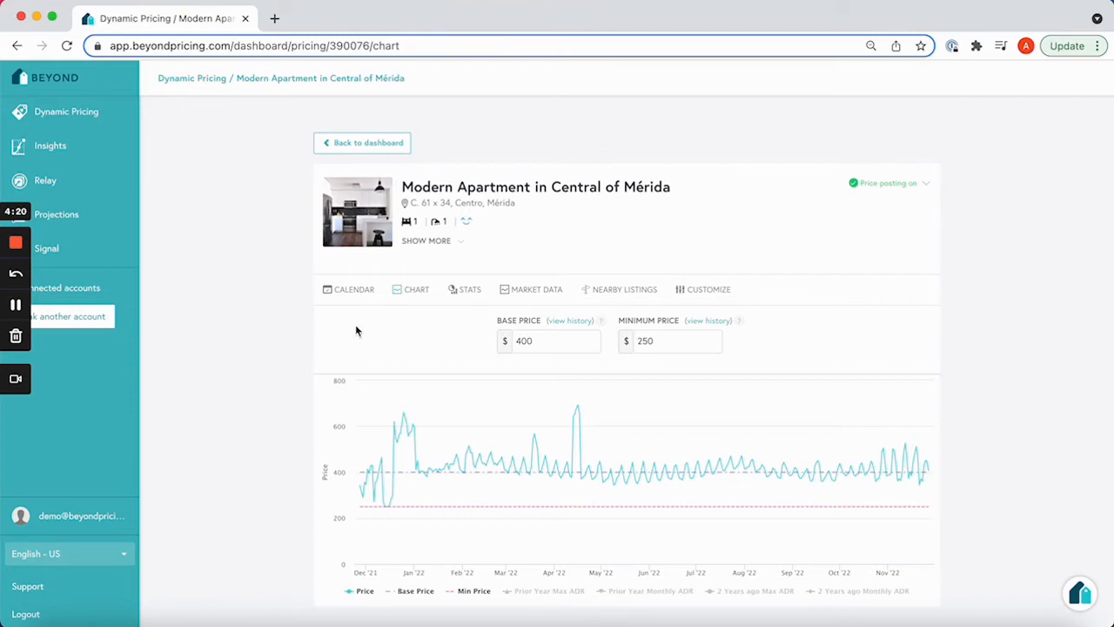
pyautogui.moveTo(462, 470)
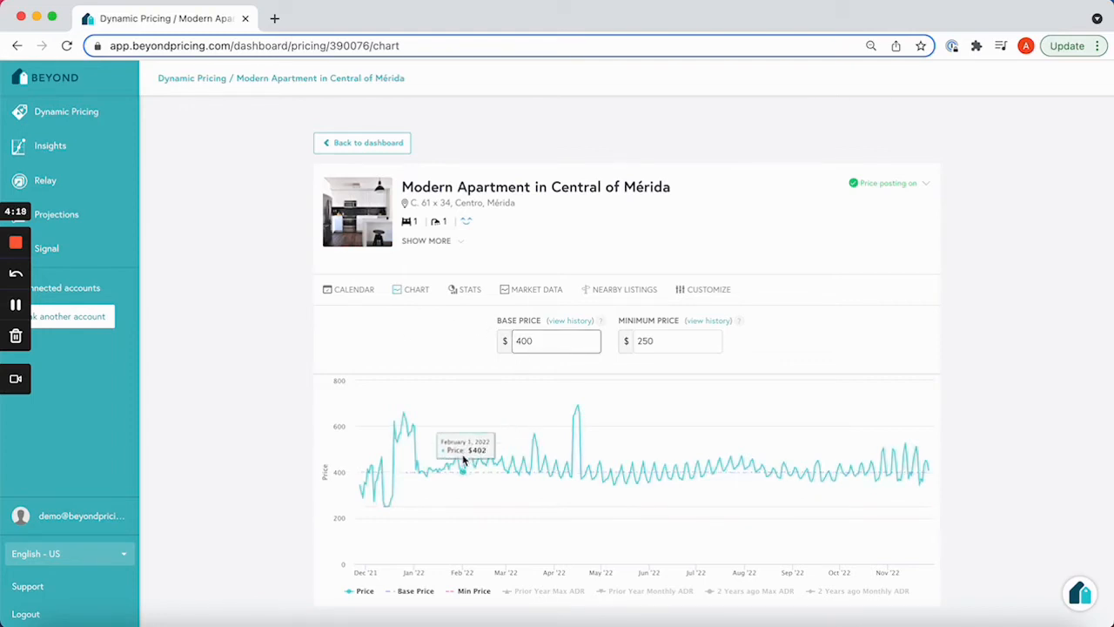
pyautogui.moveTo(450, 476)
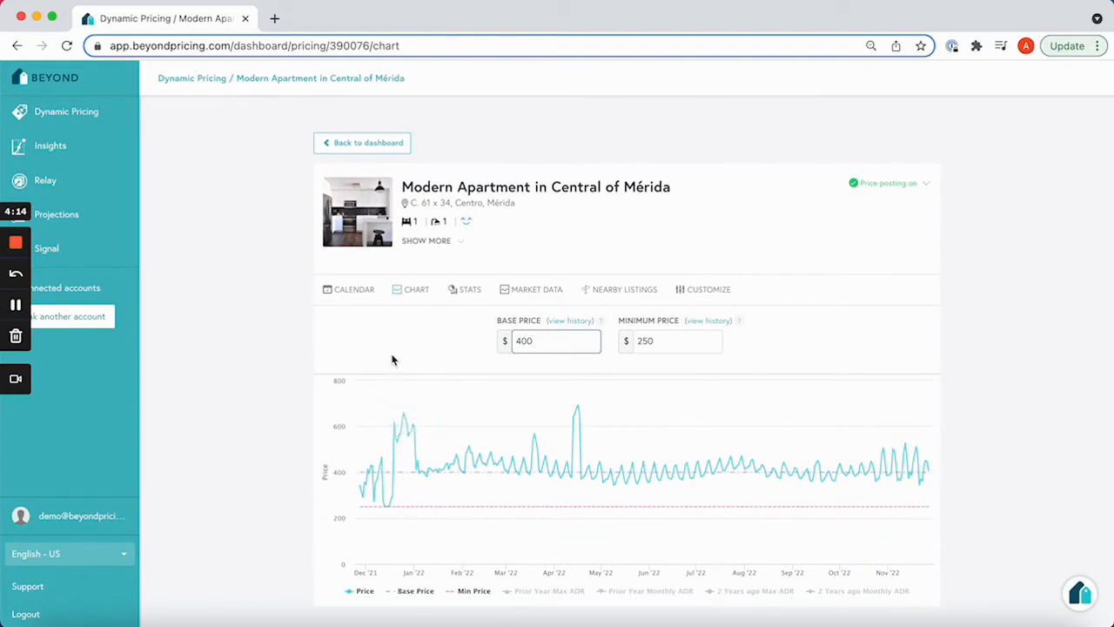
pyautogui.moveTo(383, 340)
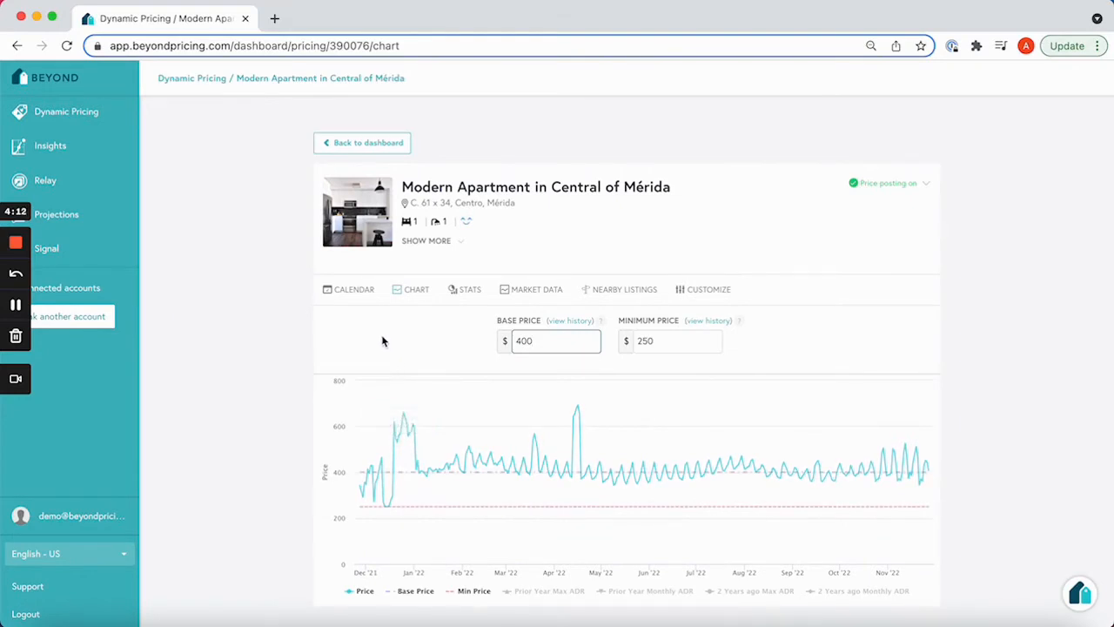
pyautogui.moveTo(443, 465)
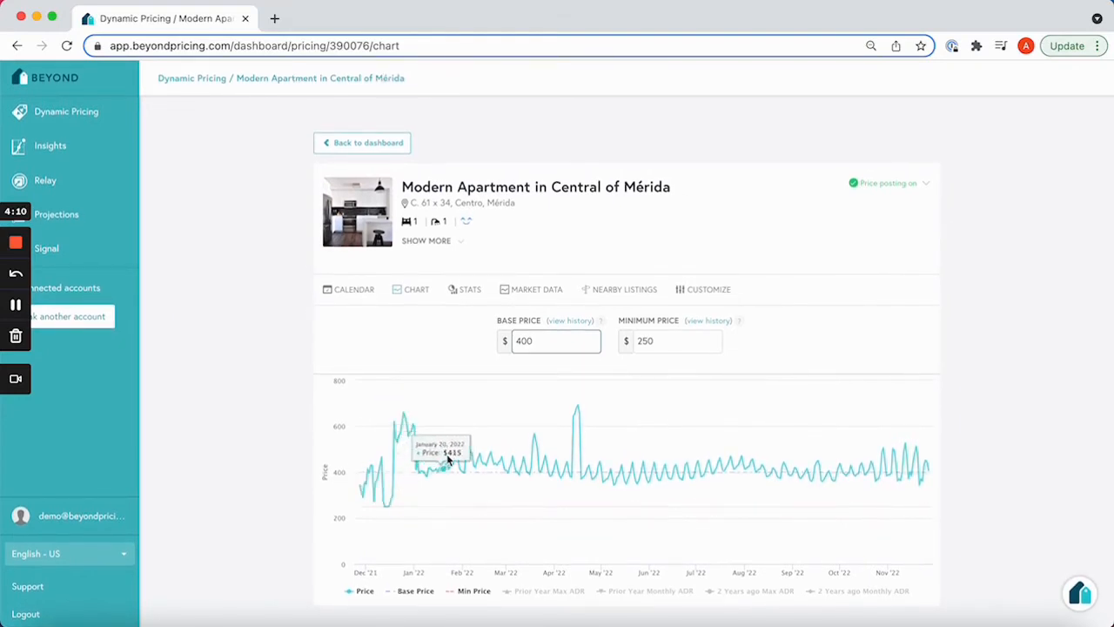
pyautogui.moveTo(501, 453)
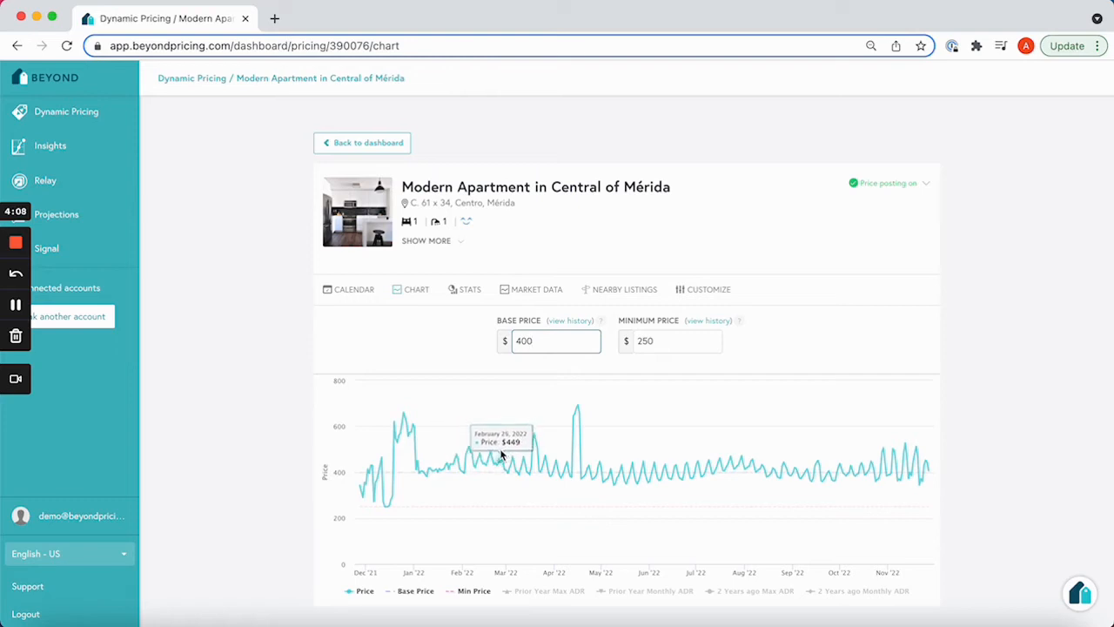
pyautogui.moveTo(483, 458)
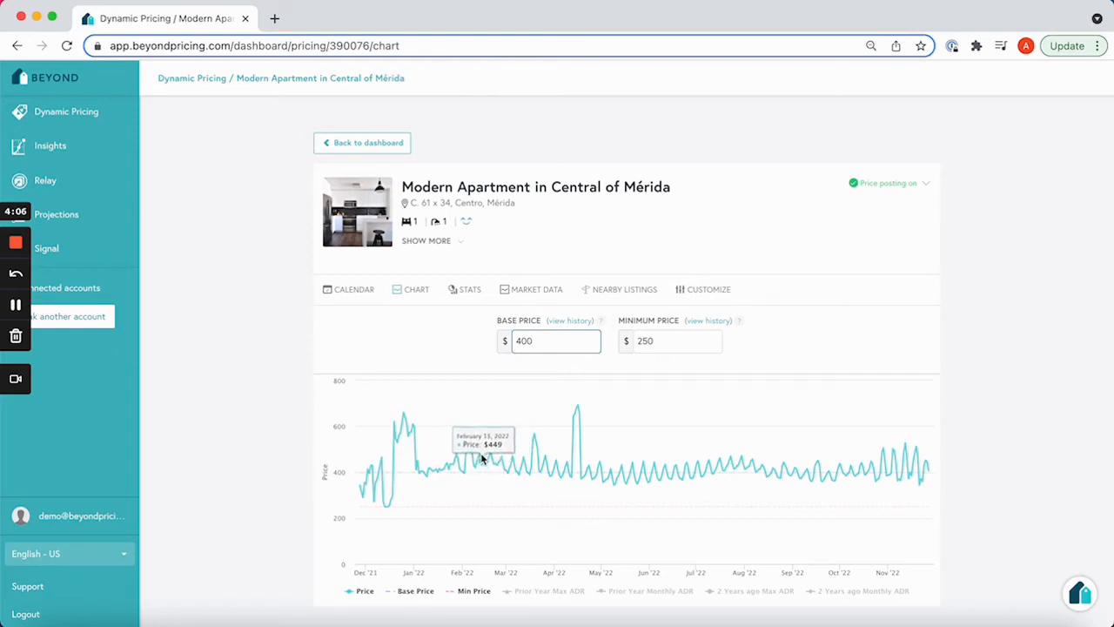
pyautogui.moveTo(432, 470)
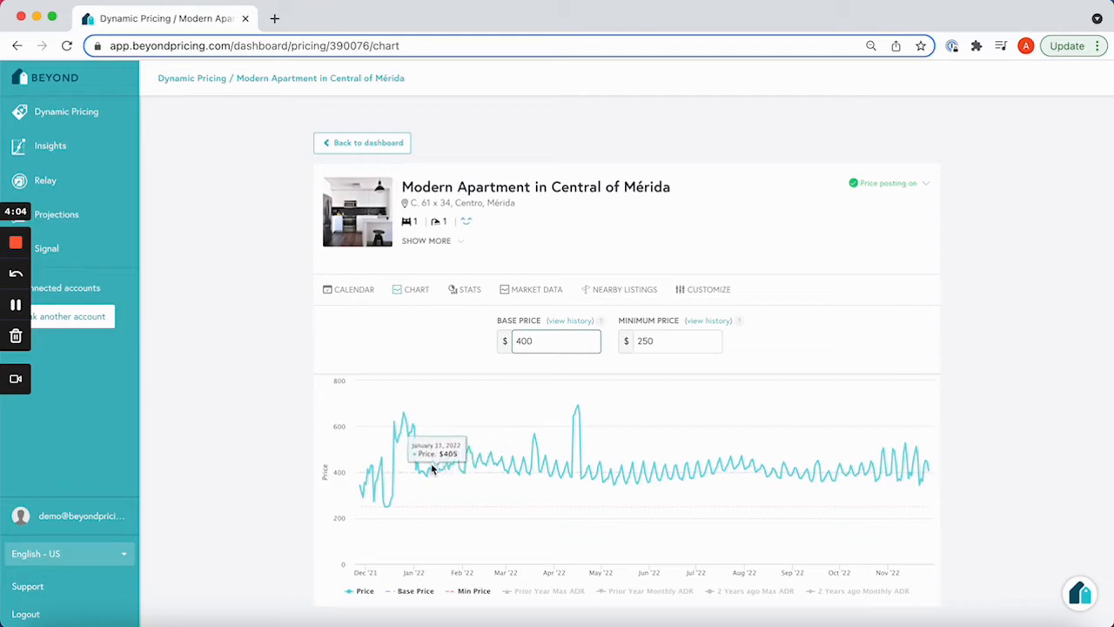
pyautogui.moveTo(381, 485)
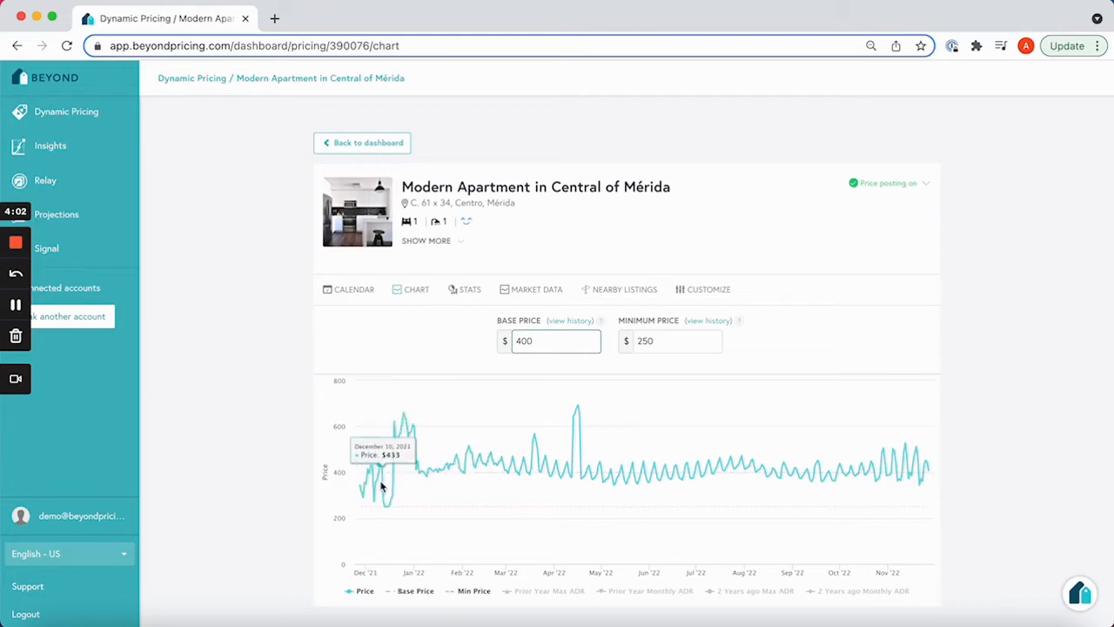
pyautogui.moveTo(352, 353)
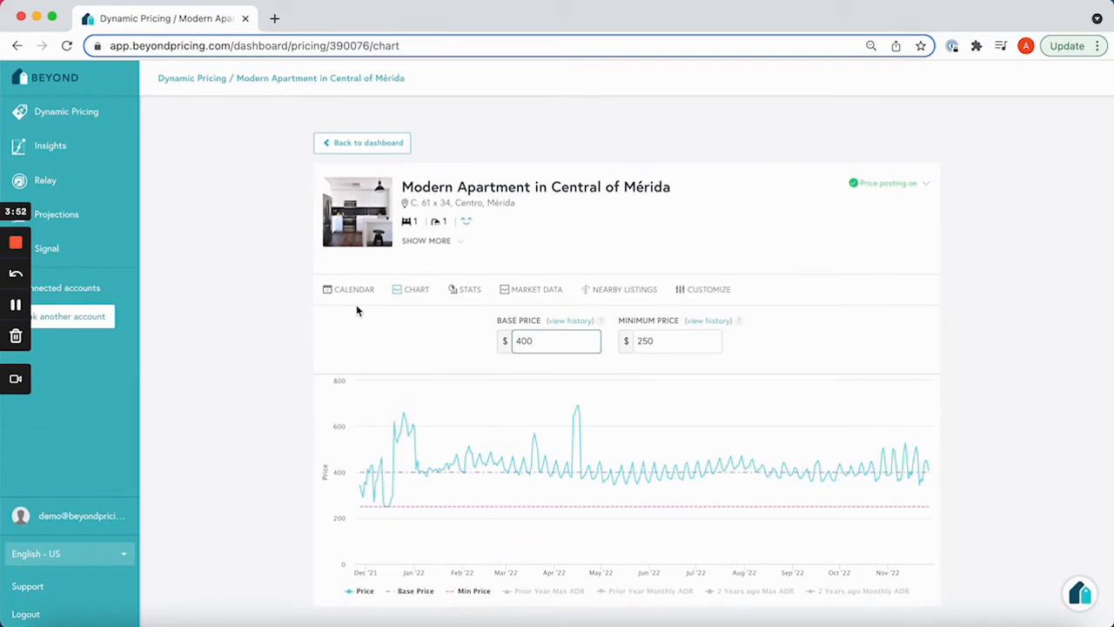
pyautogui.moveTo(355, 316)
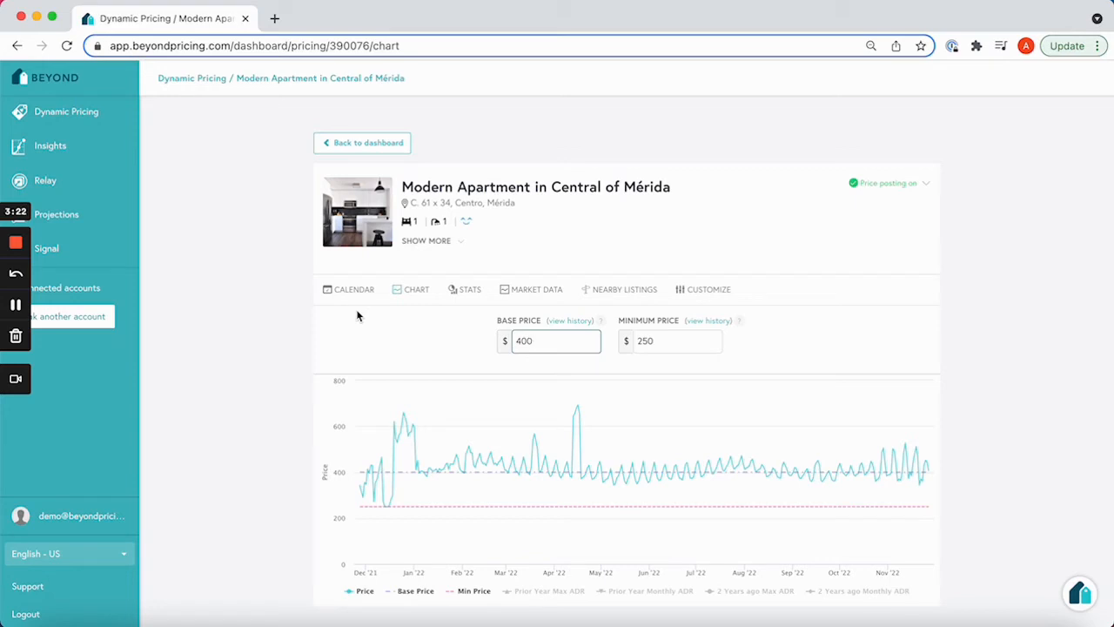
pyautogui.moveTo(388, 512)
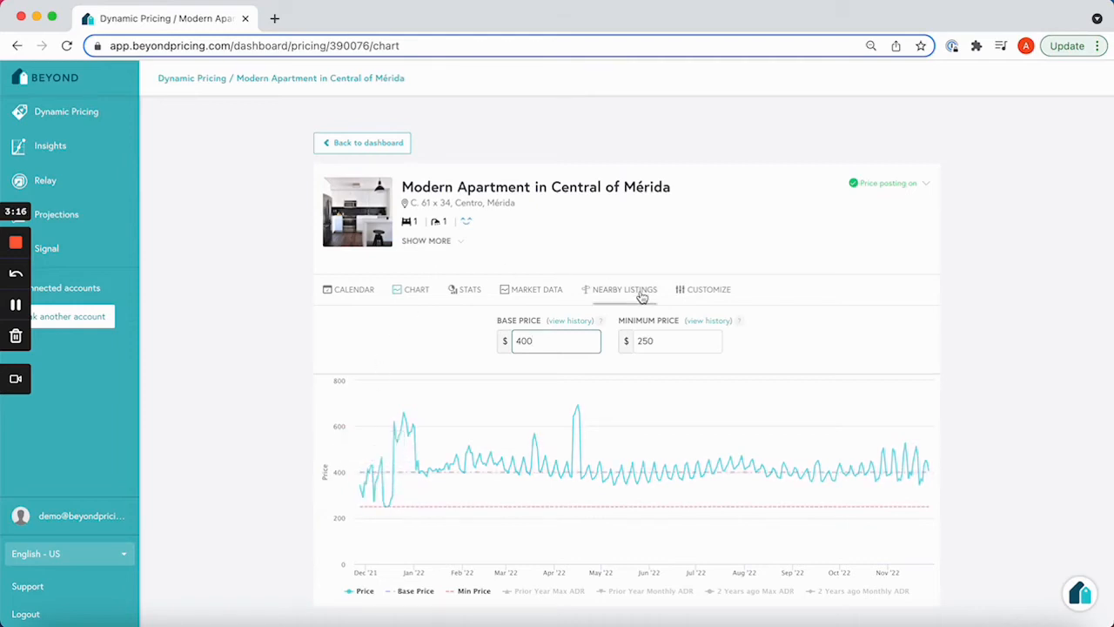
# Change the minimum price from $250 to $200 and save, syncing prices to BookingSync.
pyautogui.click(677, 340)
pyautogui.write('200')
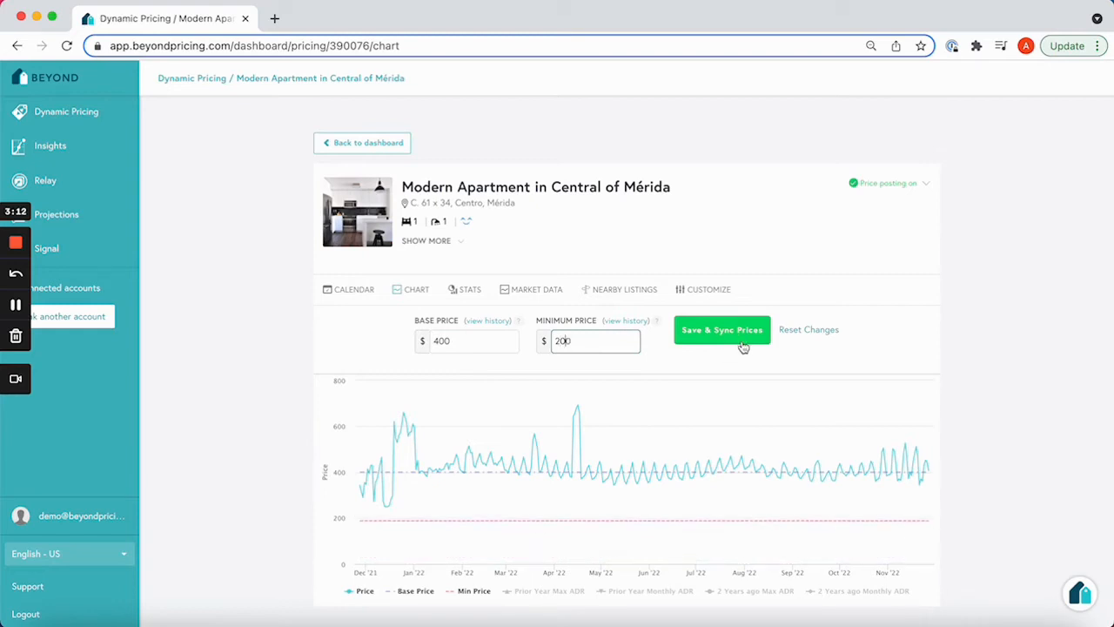
pyautogui.click(721, 329)
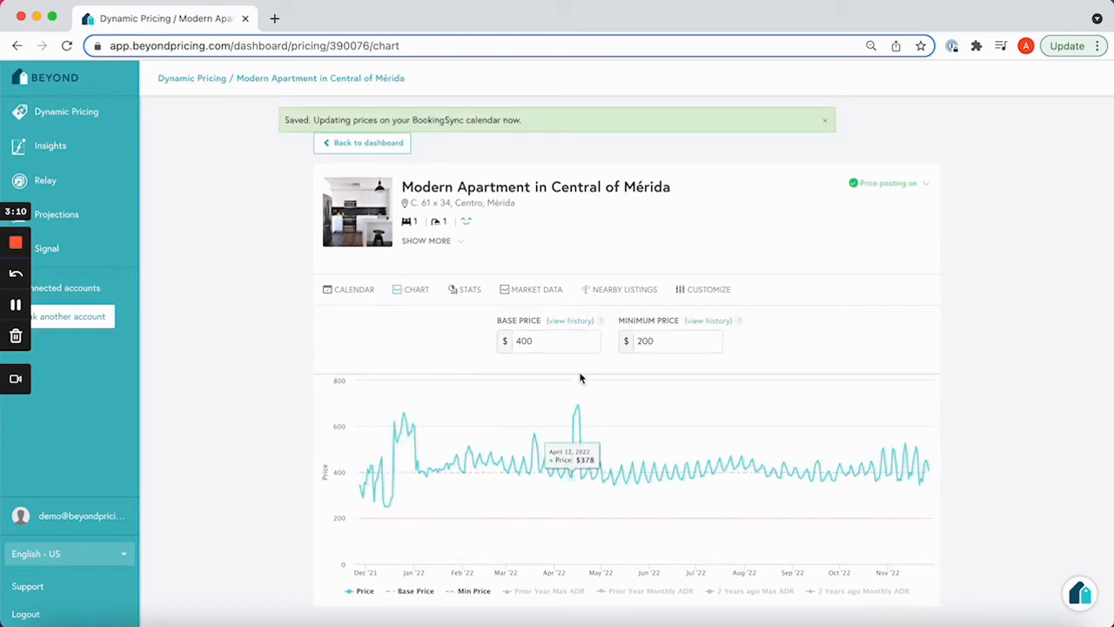
pyautogui.moveTo(249, 442)
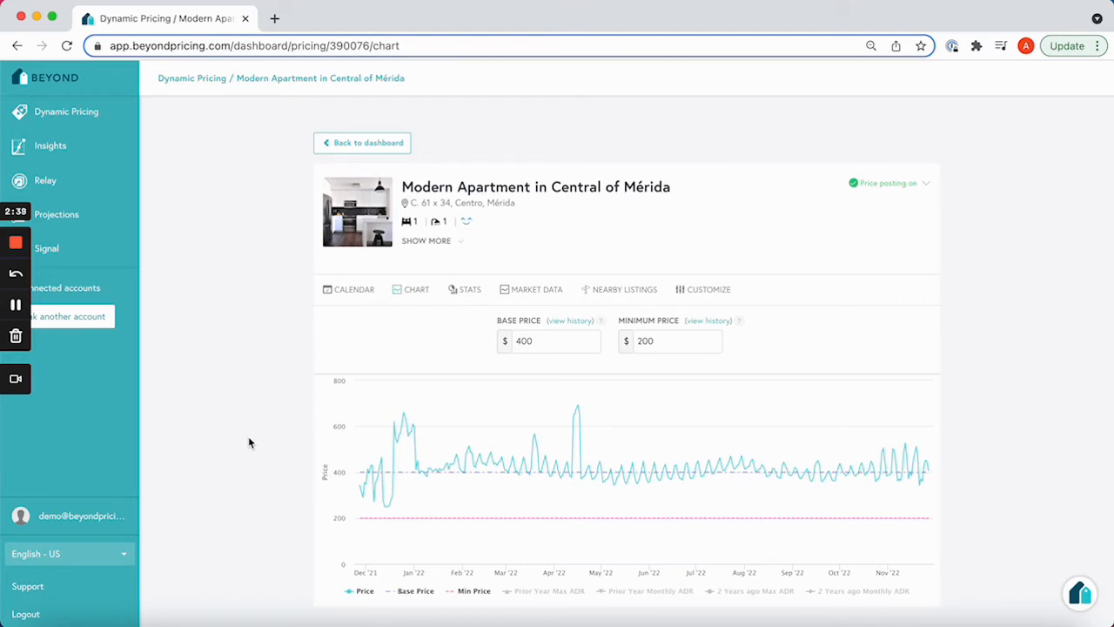
pyautogui.moveTo(427, 479)
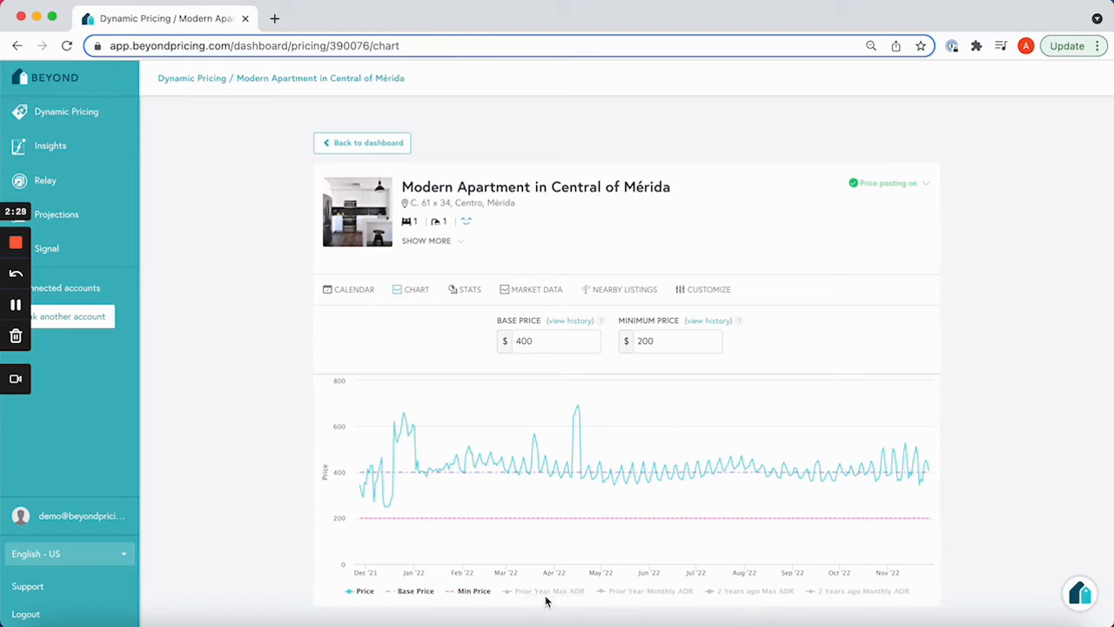
# Toggle on the Prior Year Max ADR series in the chart legend.
pyautogui.click(549, 590)
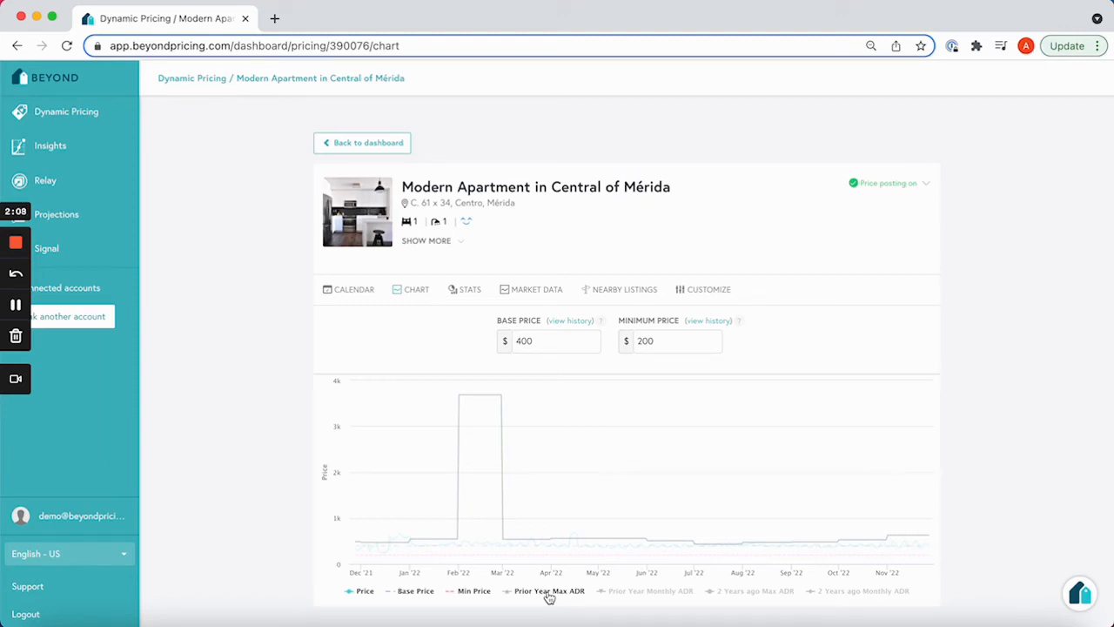
pyautogui.moveTo(426, 539)
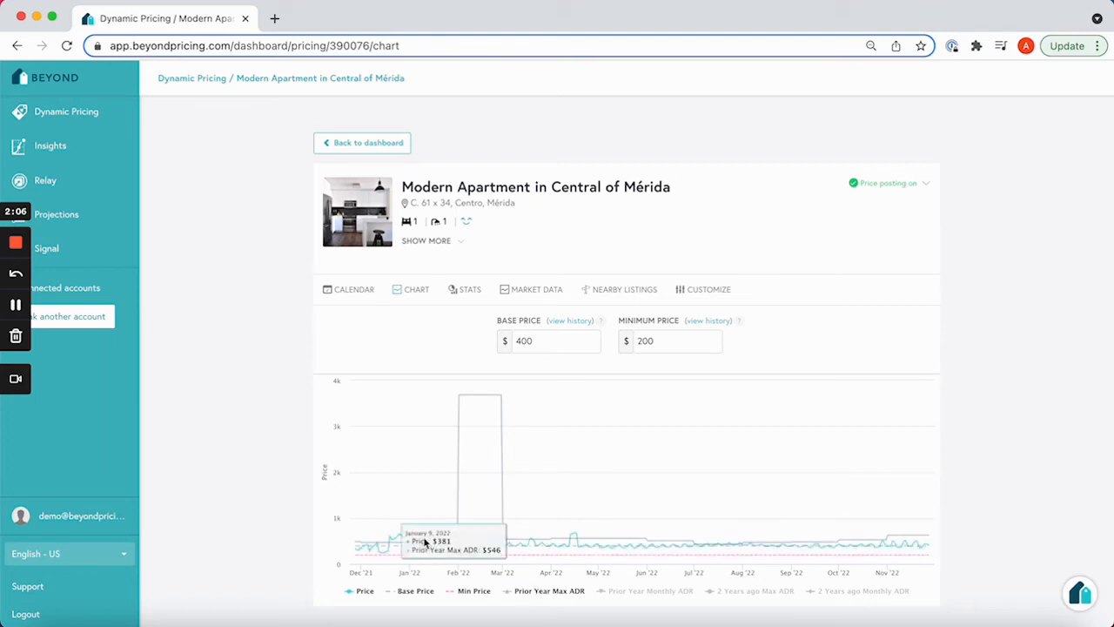
pyautogui.moveTo(365, 546)
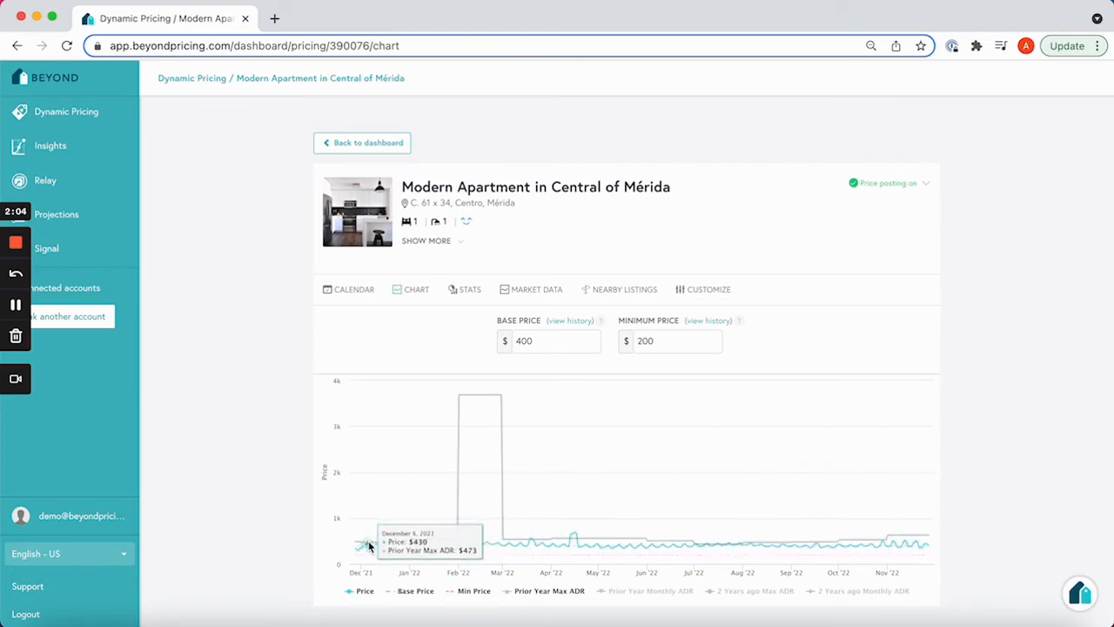
pyautogui.moveTo(366, 545)
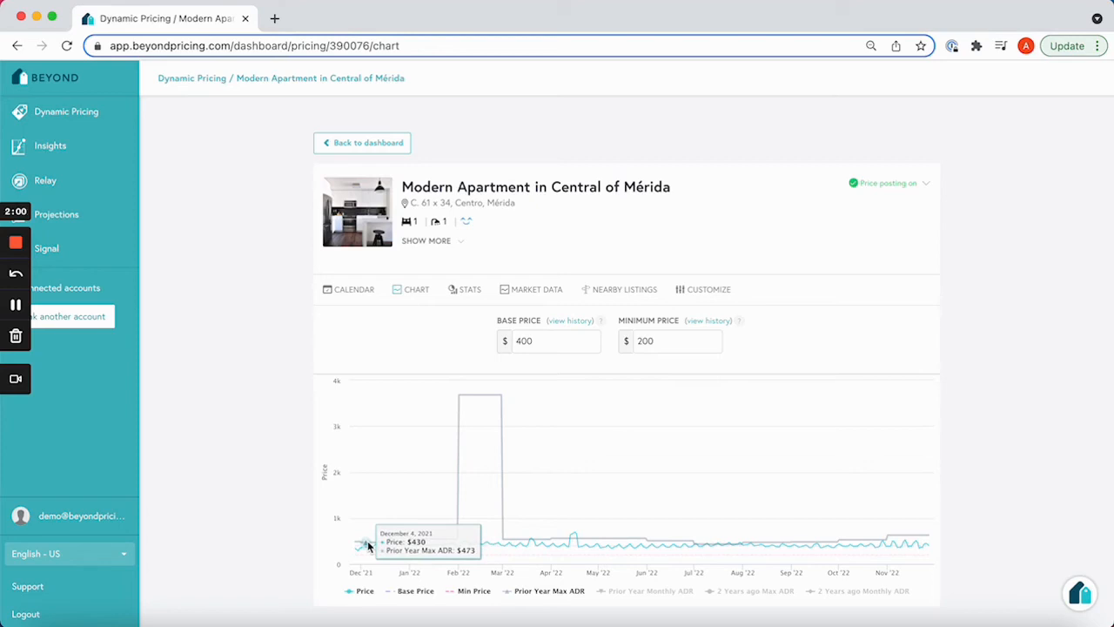
pyautogui.moveTo(365, 547)
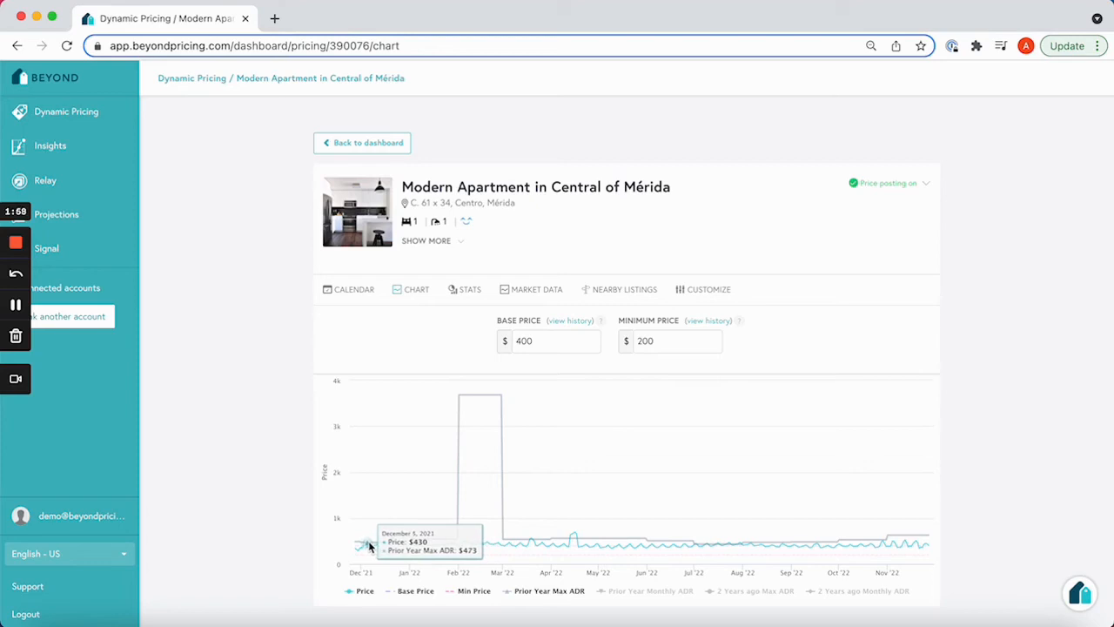
pyautogui.moveTo(370, 547)
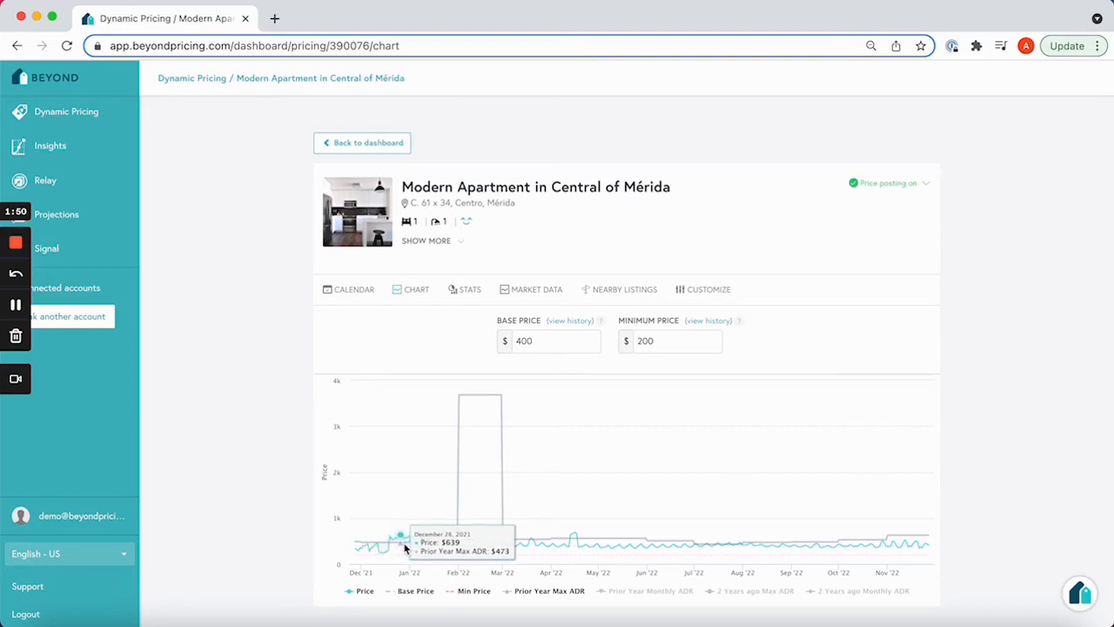
pyautogui.moveTo(393, 549)
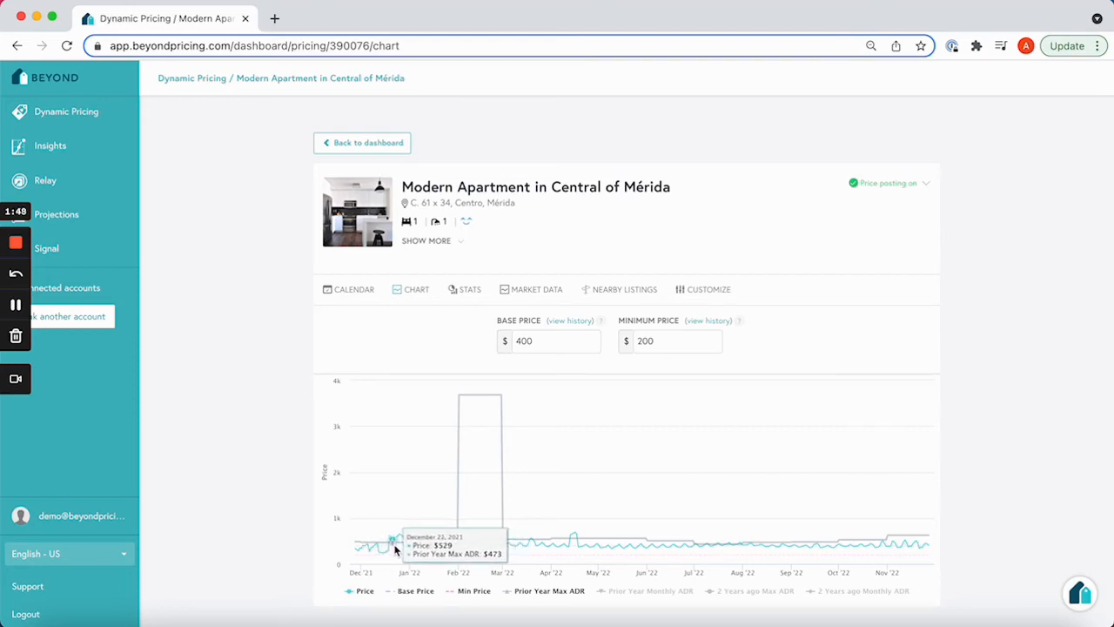
pyautogui.moveTo(416, 547)
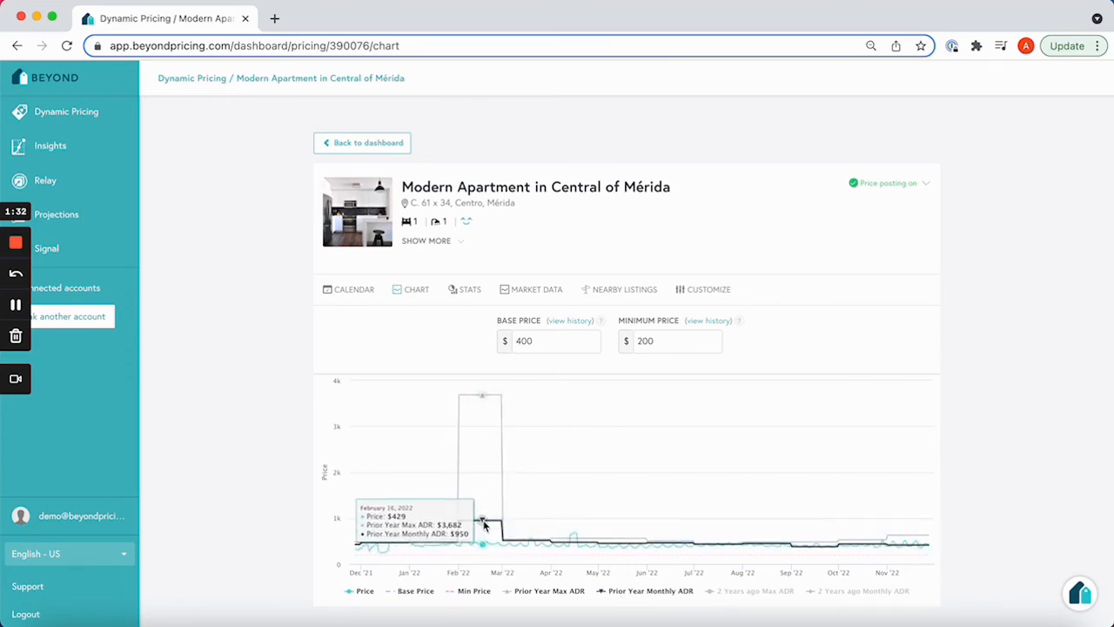
pyautogui.moveTo(481, 522)
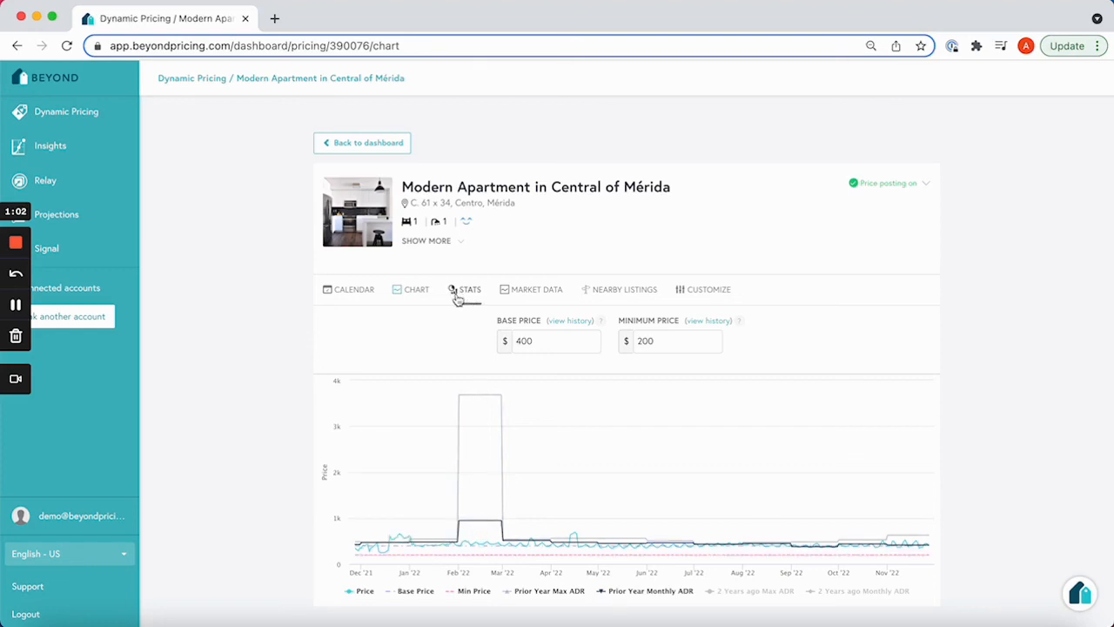
# Switch to the listing's Stats tab.
pyautogui.click(465, 289)
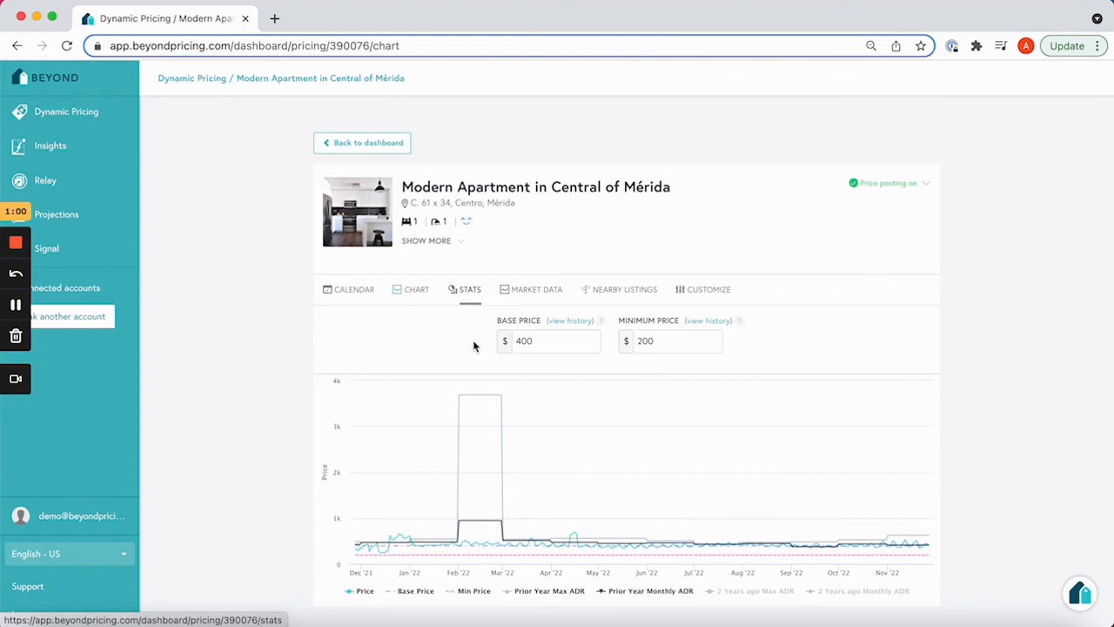